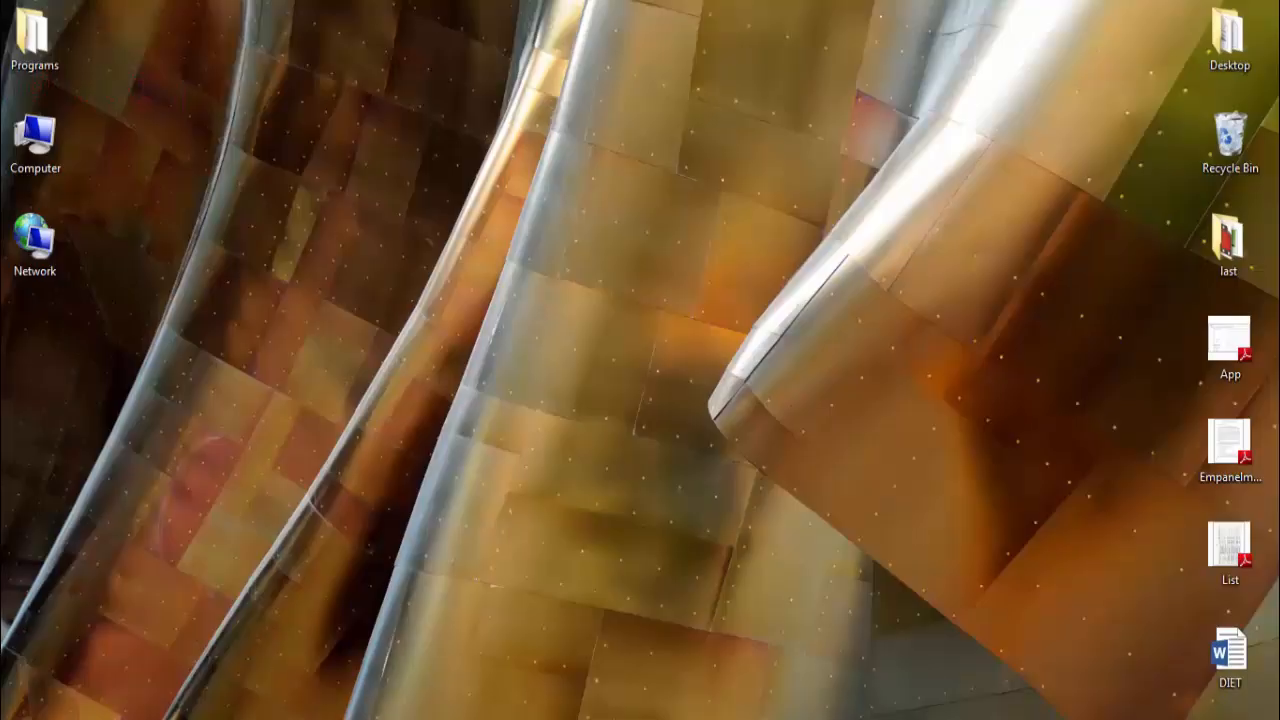
Step: Open the DIET Word document from the desktop
double_click(1229, 645)
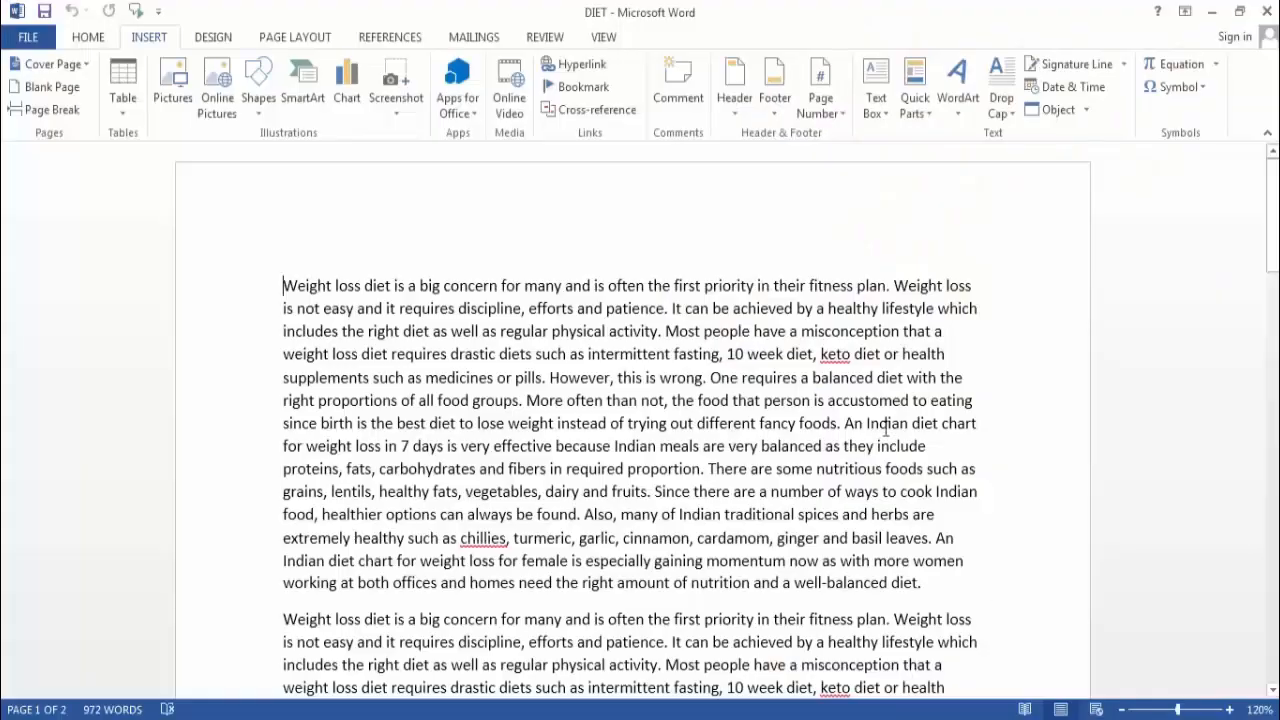
mouse_move(367, 282)
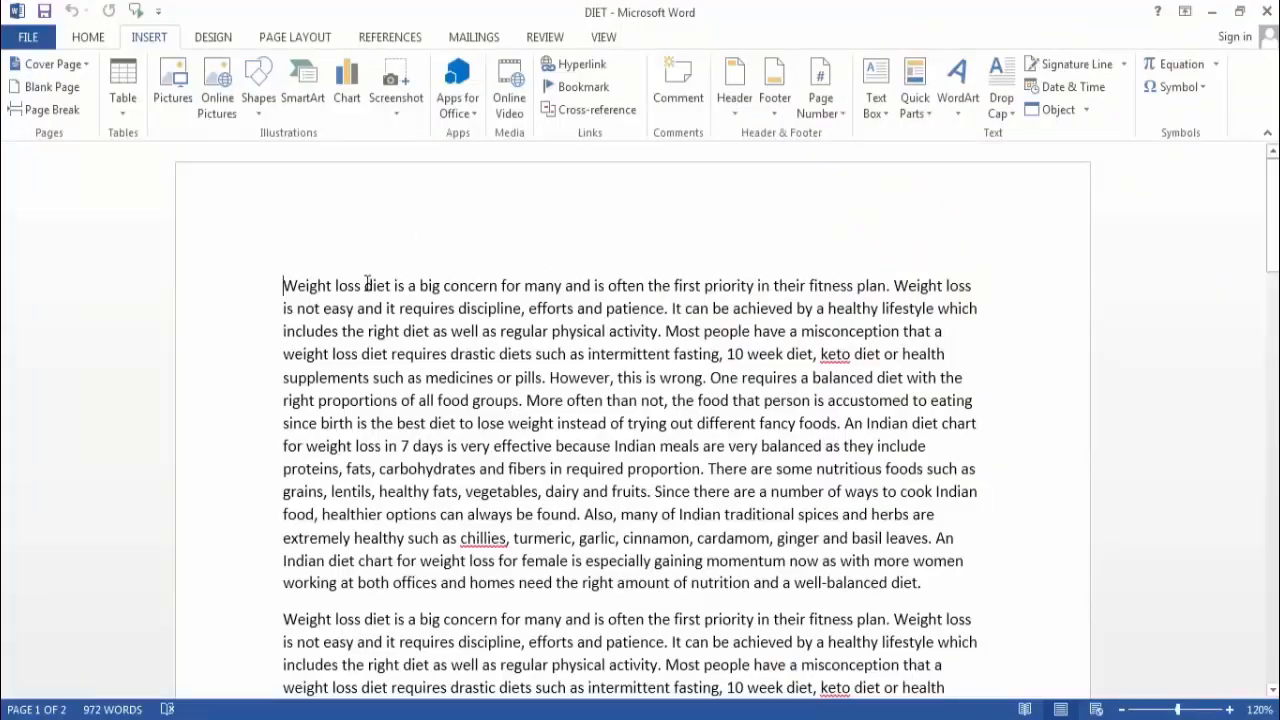
Step: Select the word 'diet' in the document's first line
double_click(378, 285)
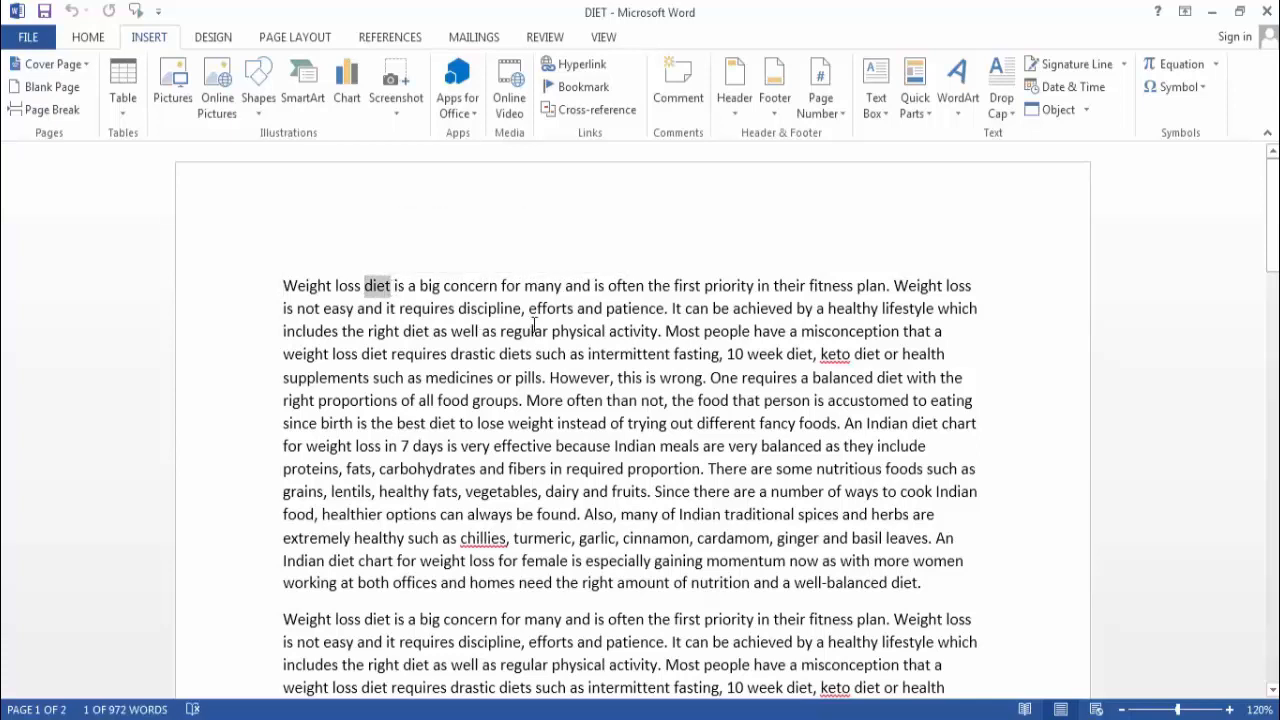
mouse_move(430, 257)
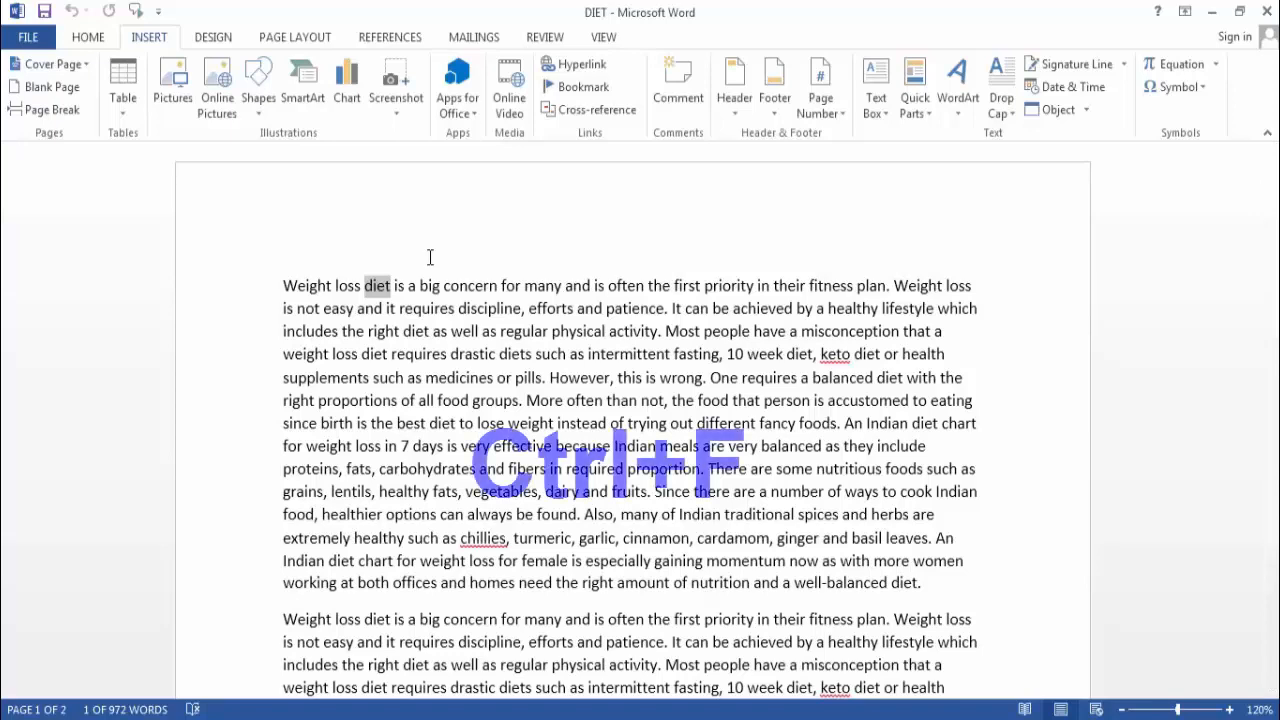
key("ctrl+f")
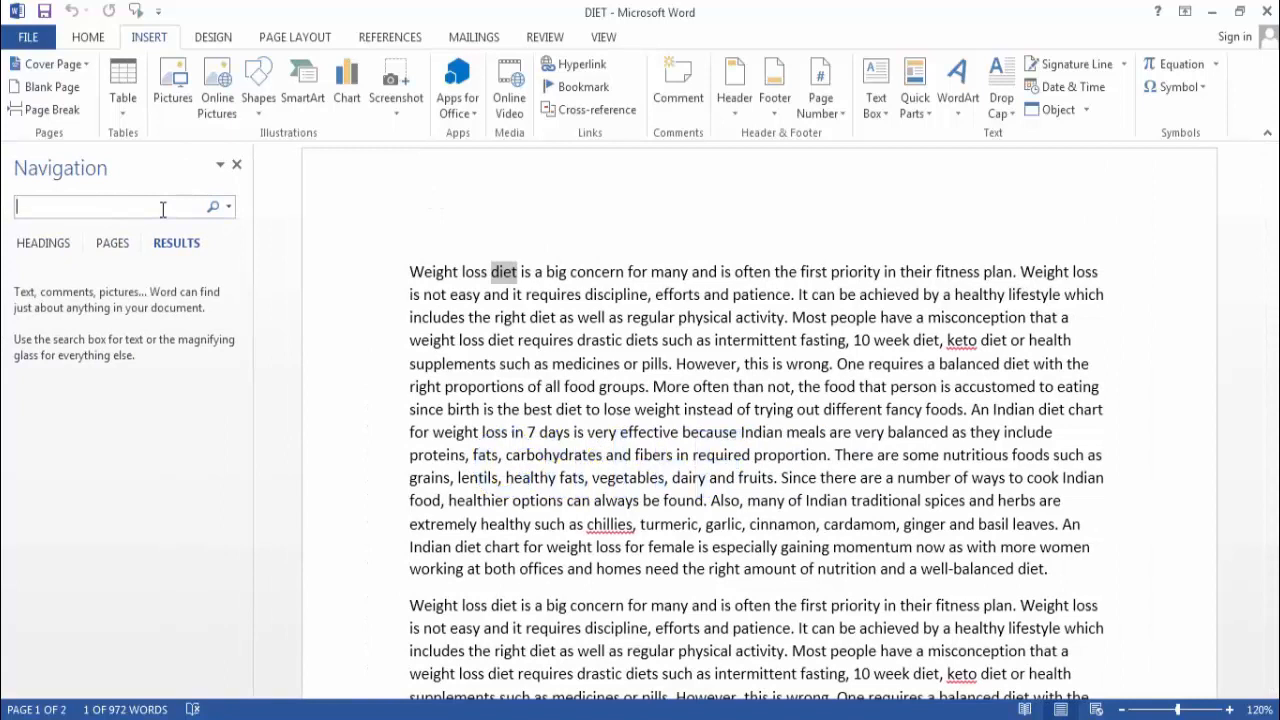
type("di")
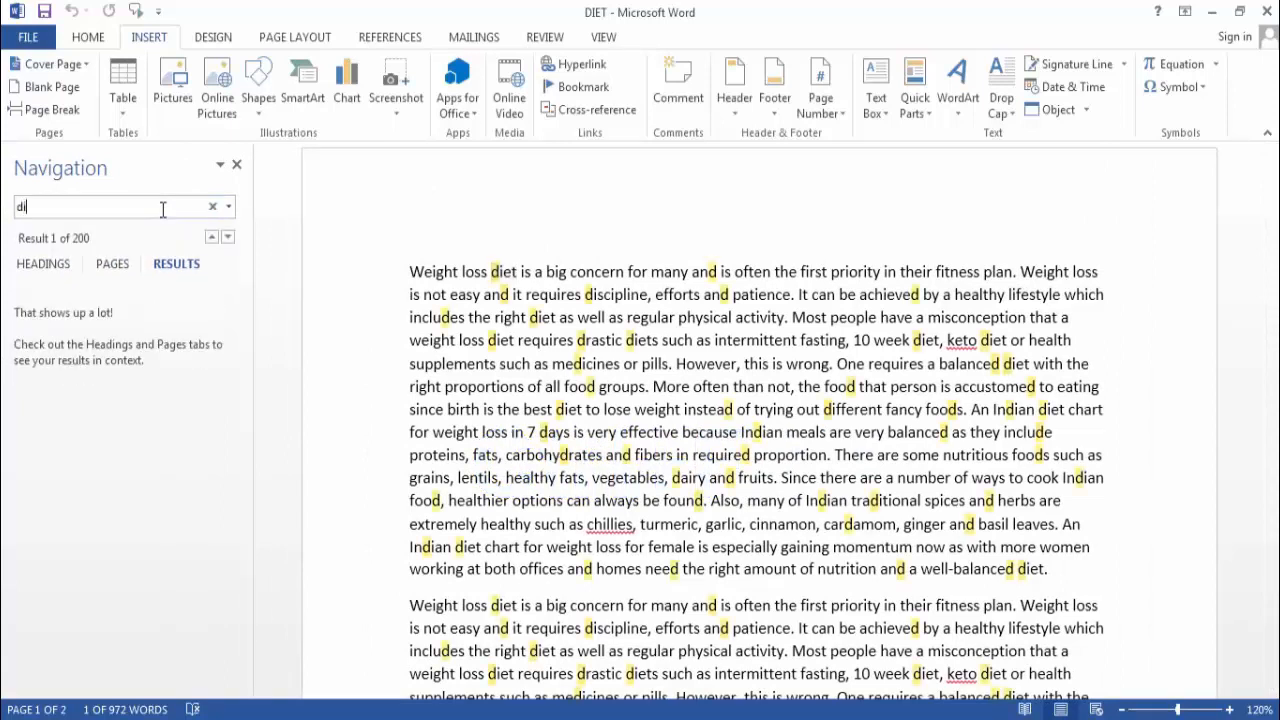
type("et")
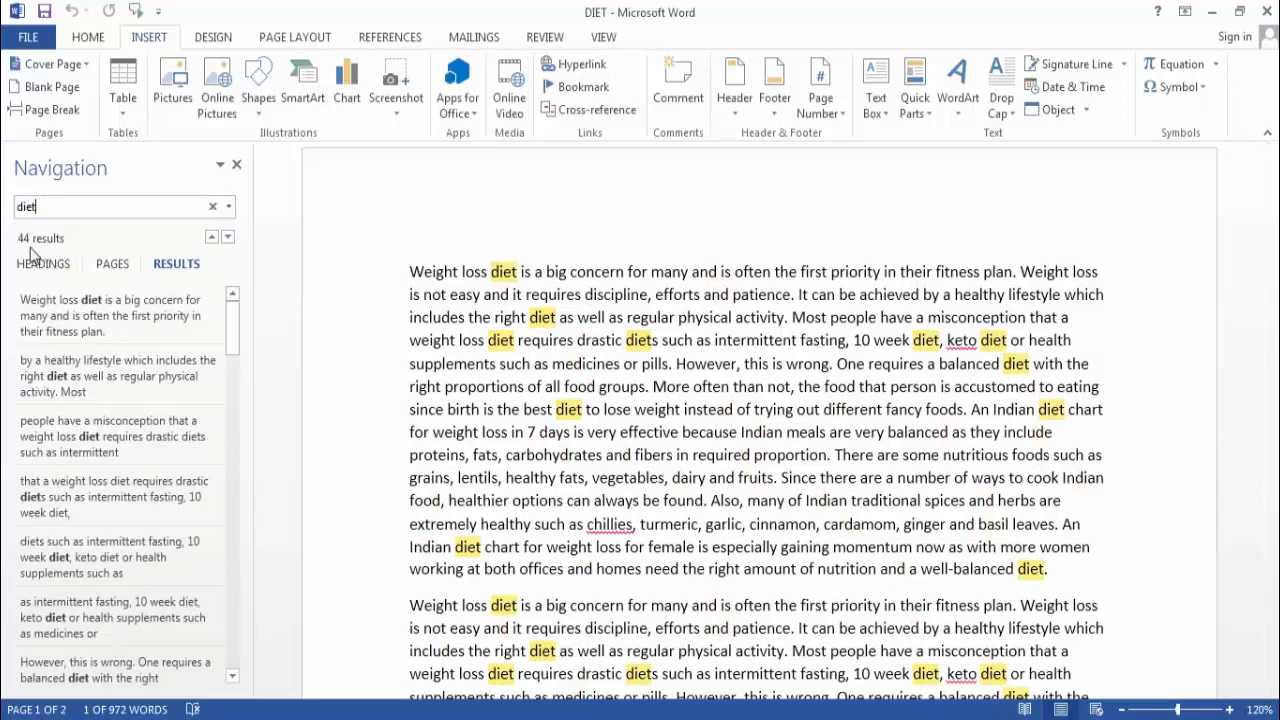
mouse_move(65, 253)
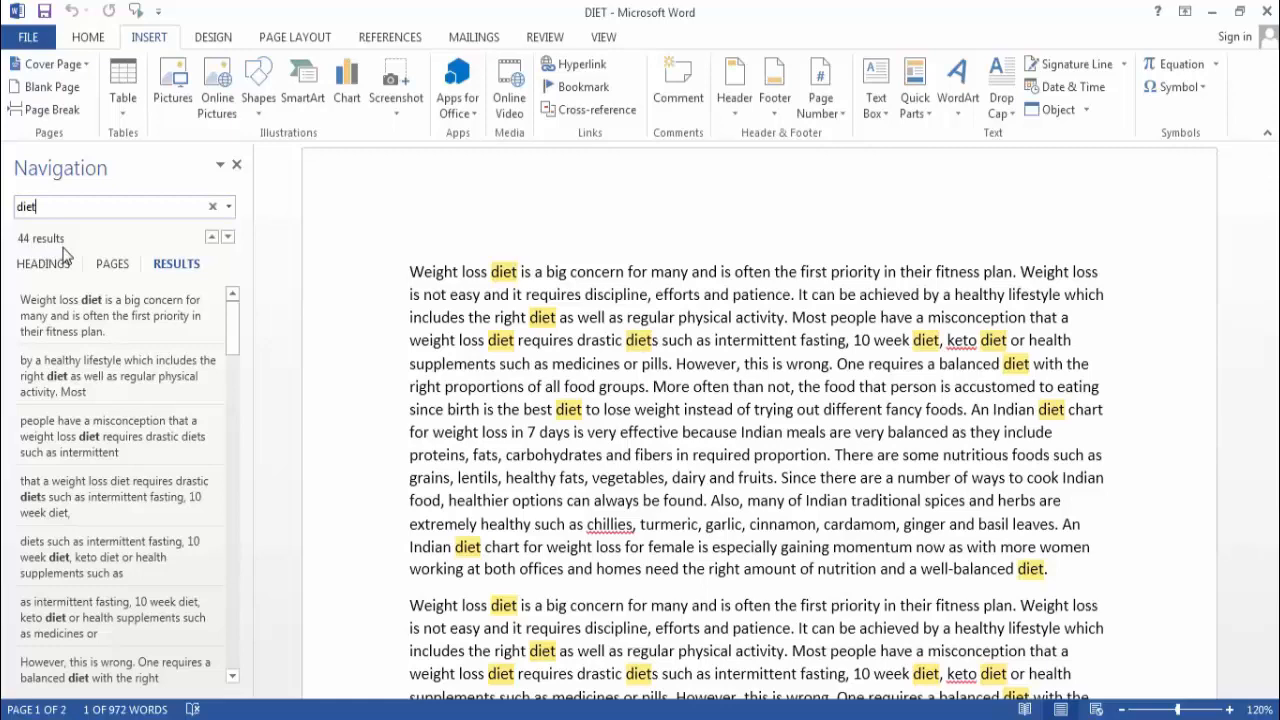
mouse_move(125, 240)
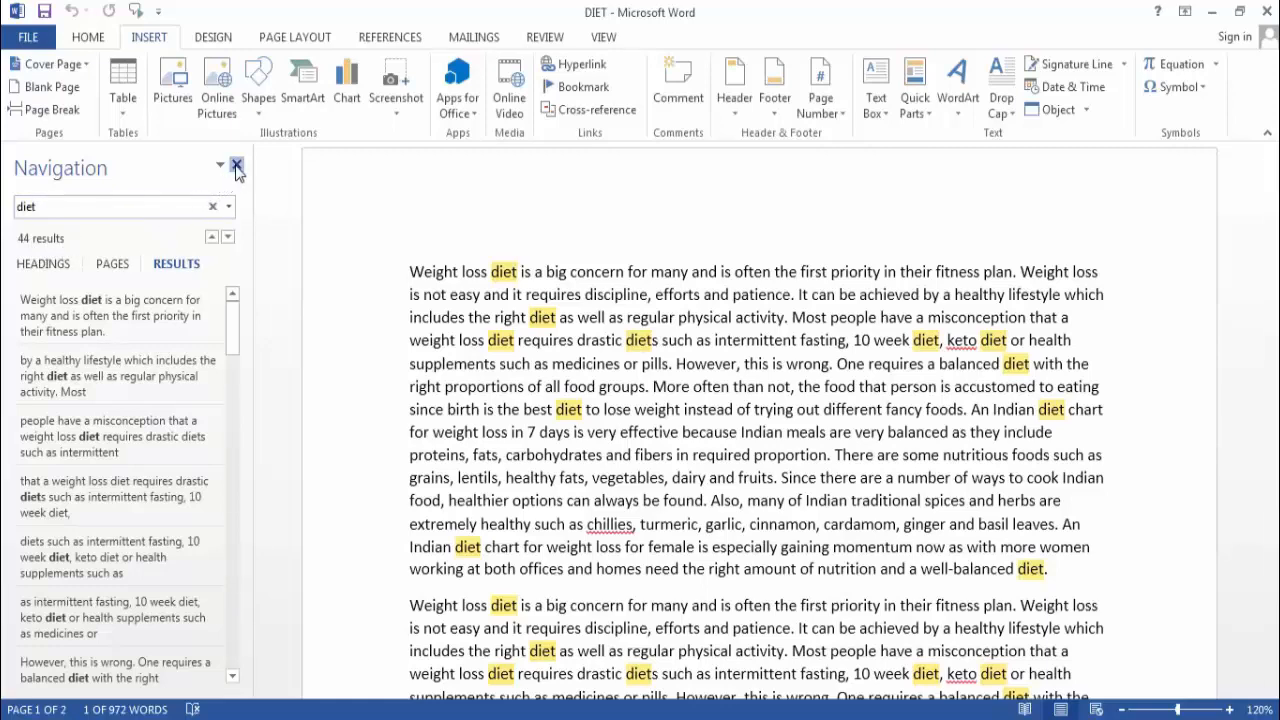
left_click(237, 165)
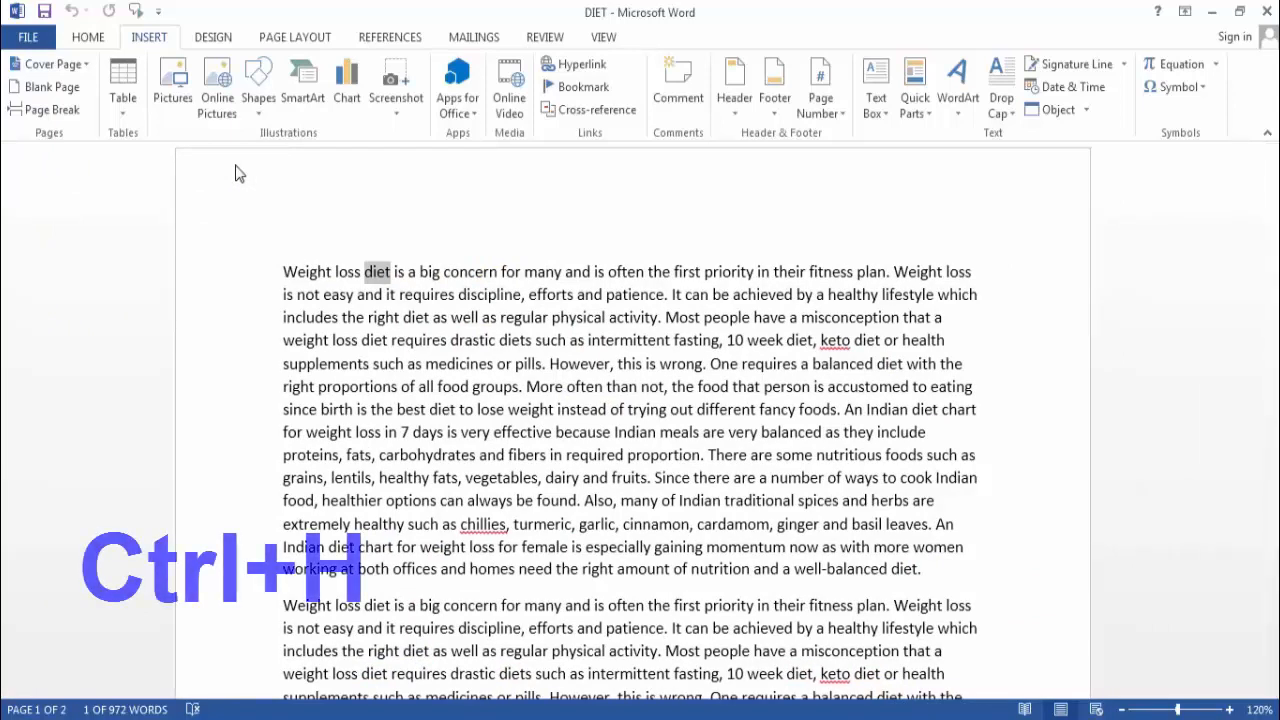
key("ctrl+h")
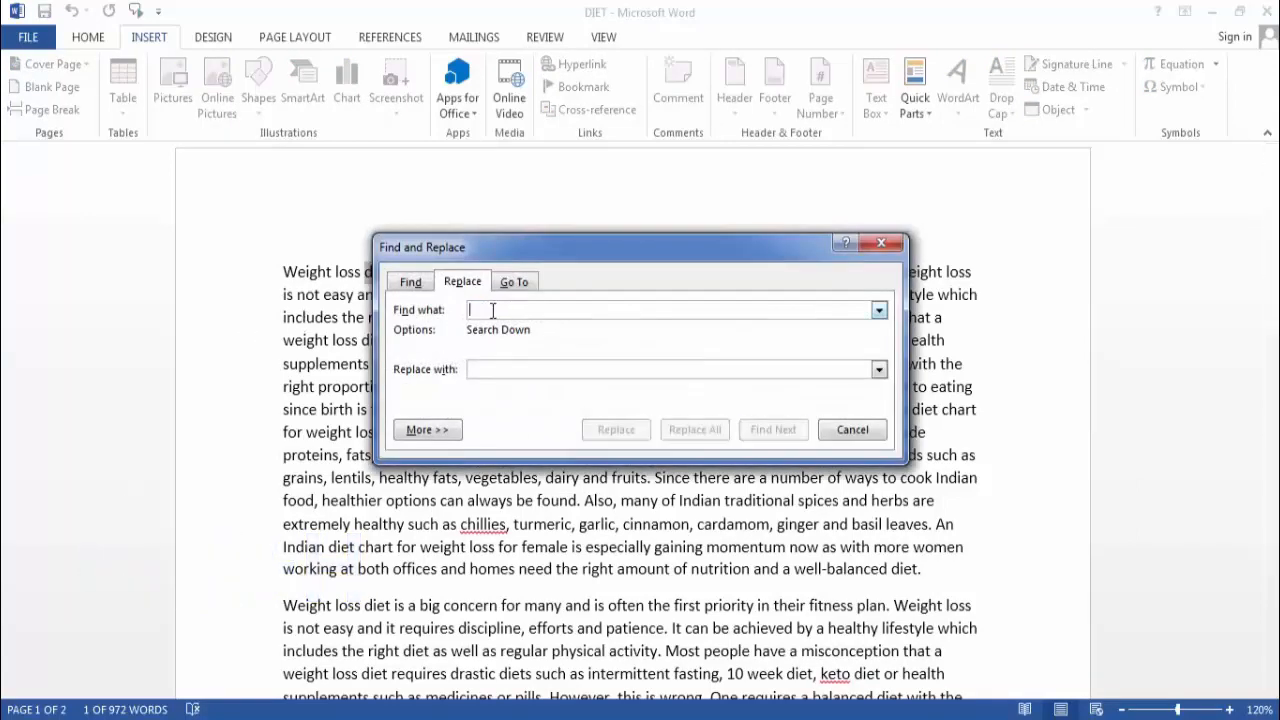
Step: Enter 'diet' as the search term and 'healthy diet' as its replacement in Find and Replace
type("diet")
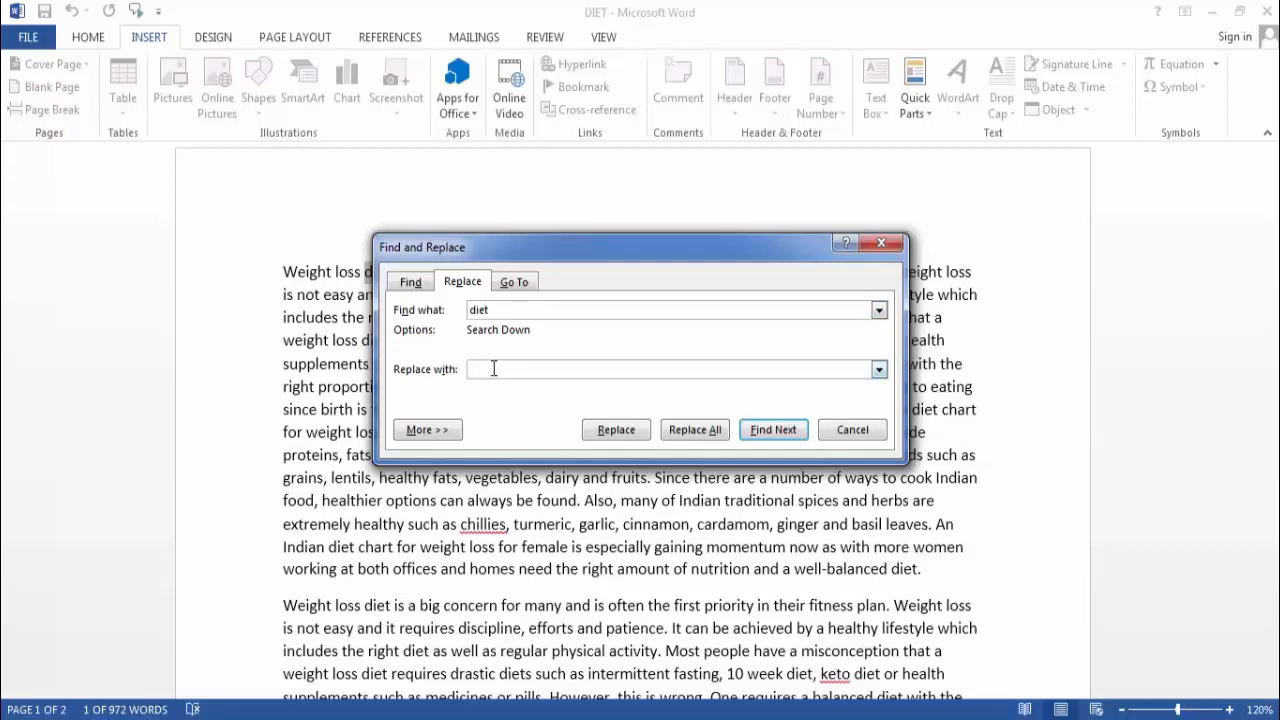
type("heal")
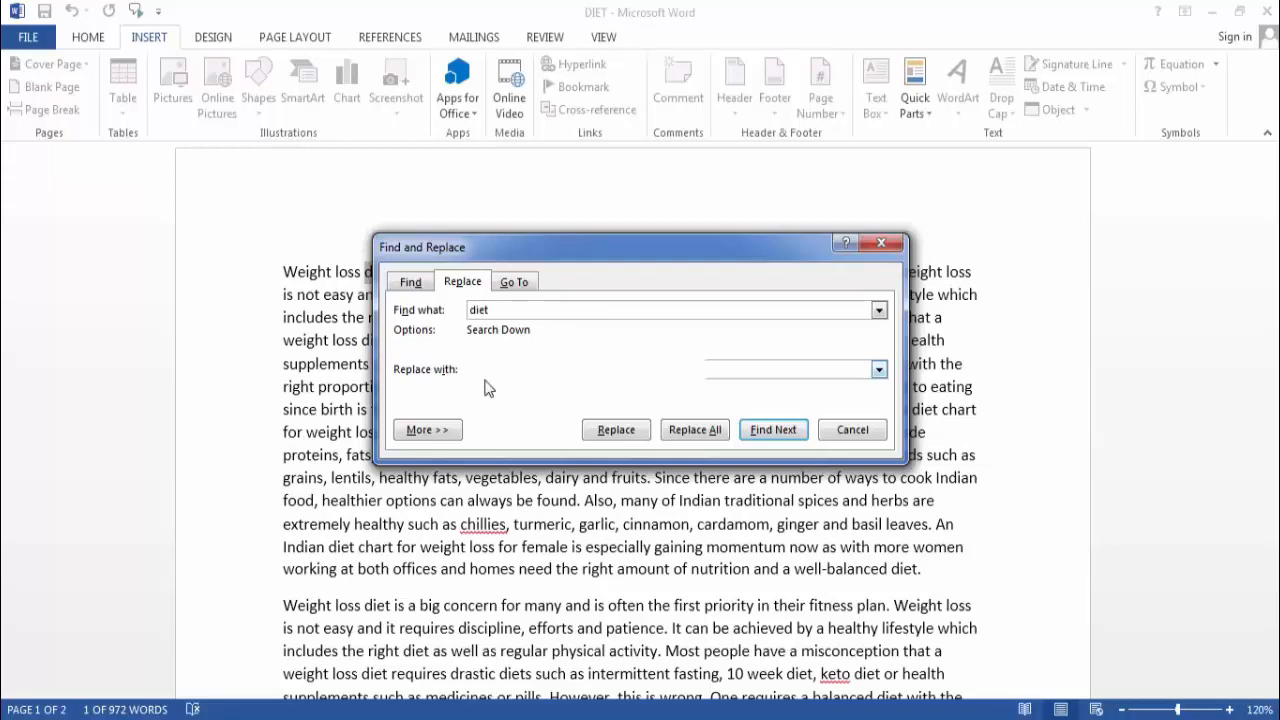
type("healthy diet")
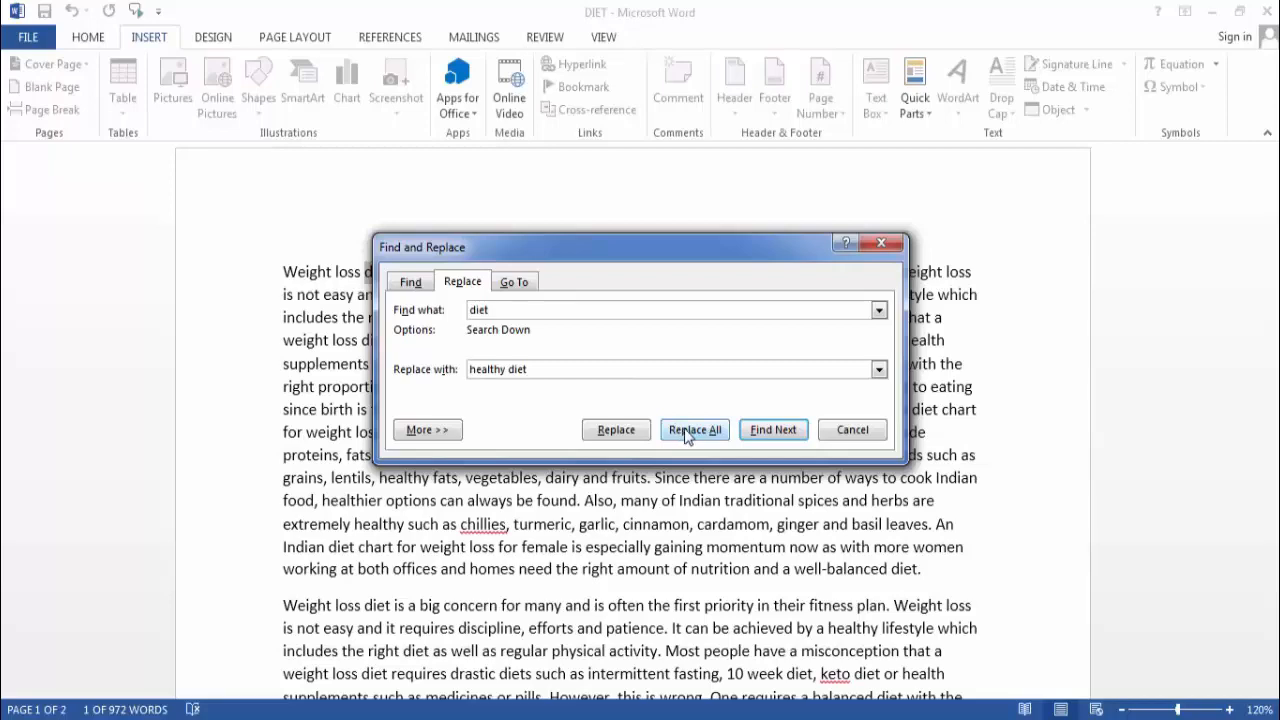
Step: Replace All from the document's beginning, changing all 44 'diet' to 'healthy diet'
left_click(694, 429)
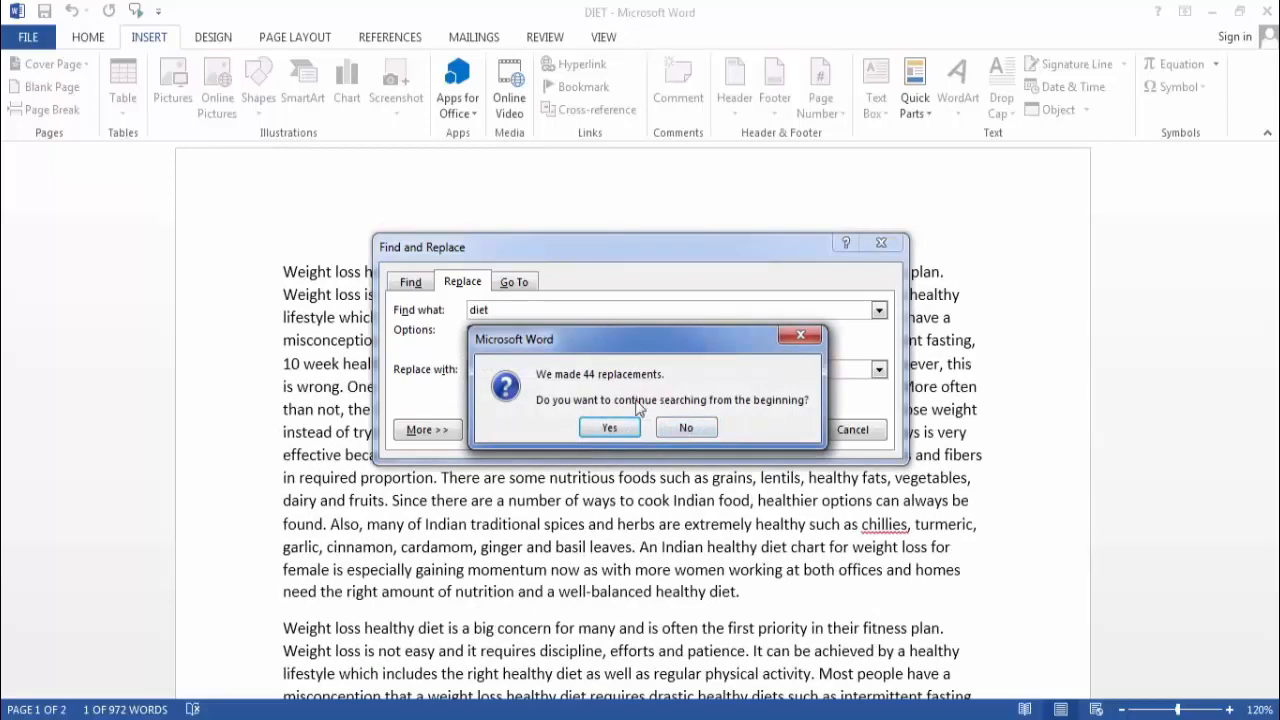
left_click(609, 427)
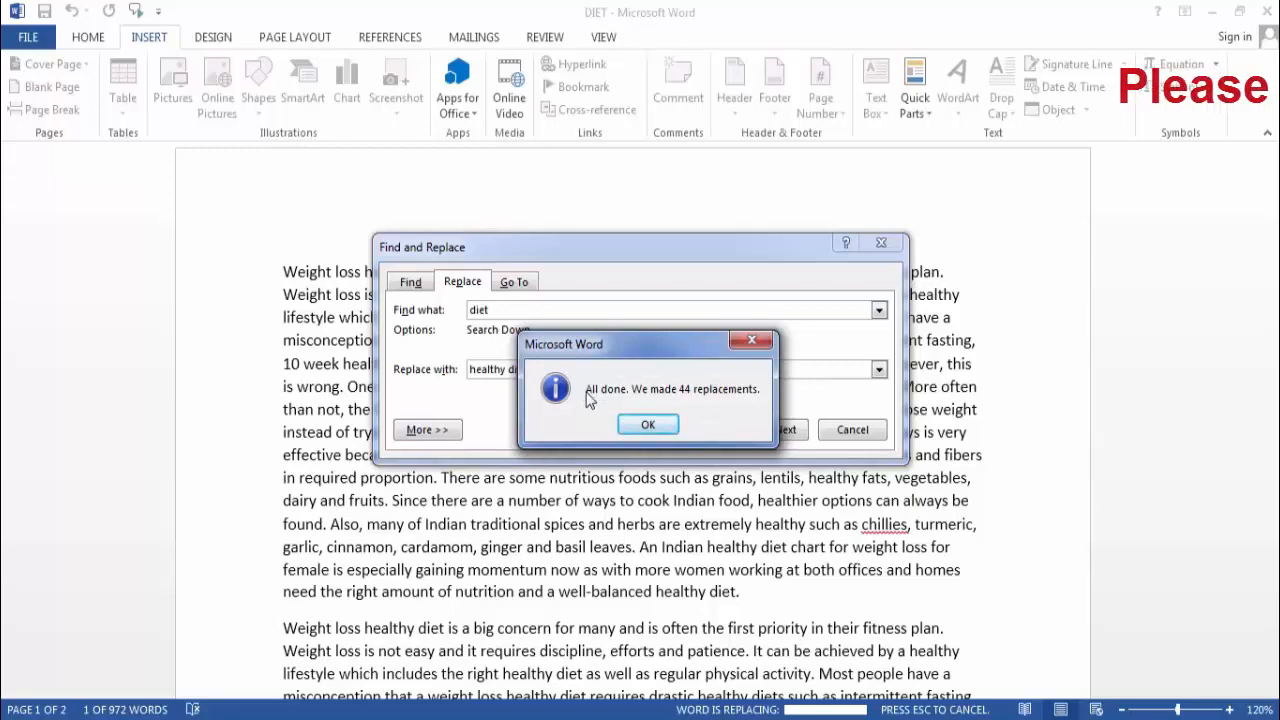
mouse_move(700, 415)
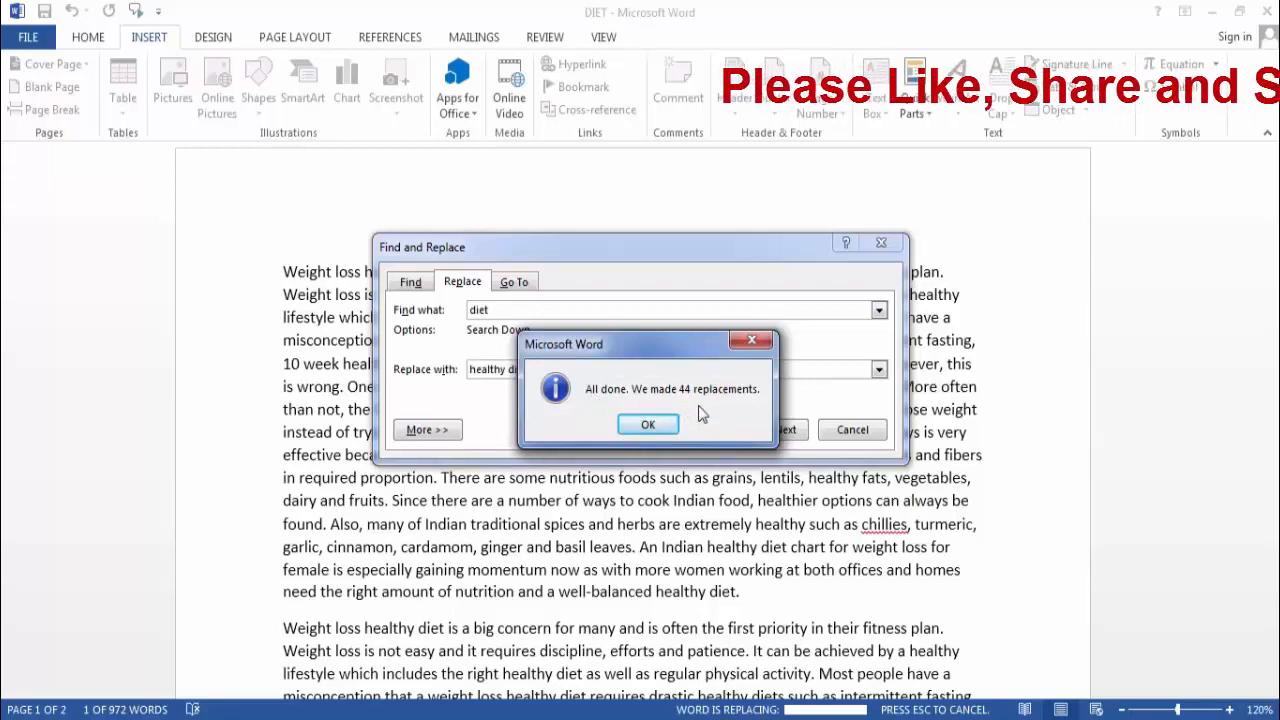
mouse_move(750, 415)
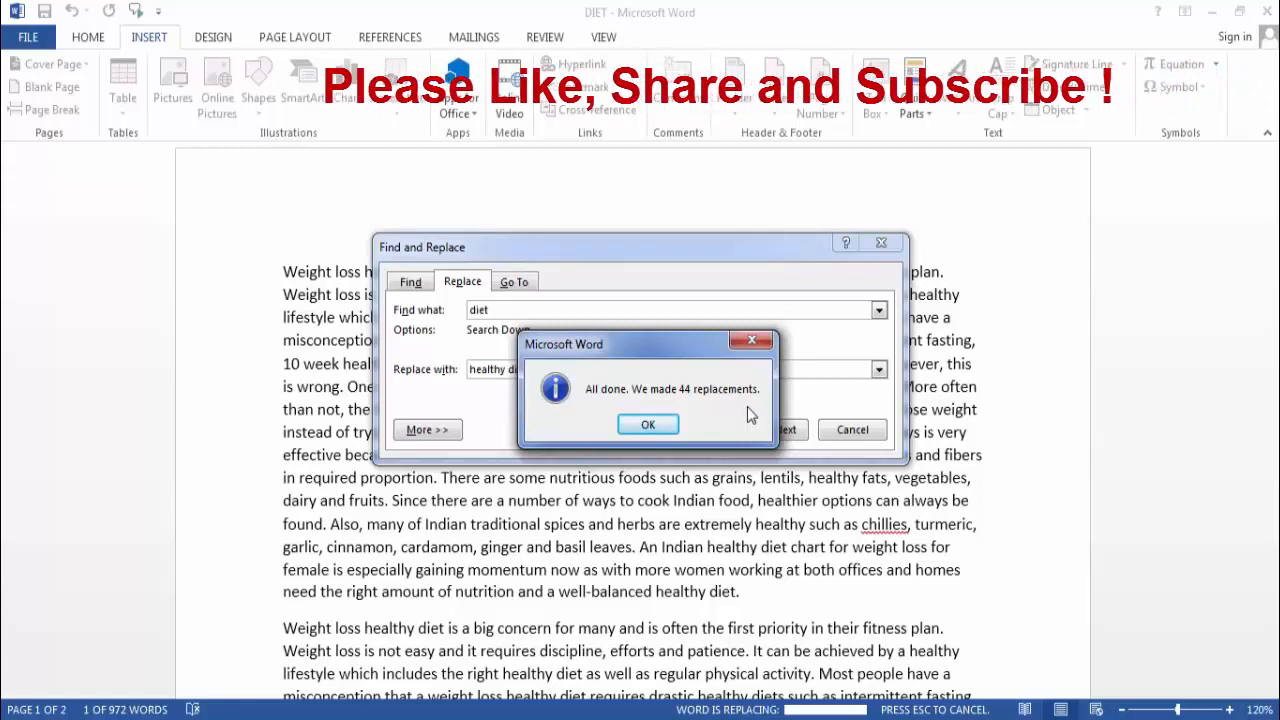